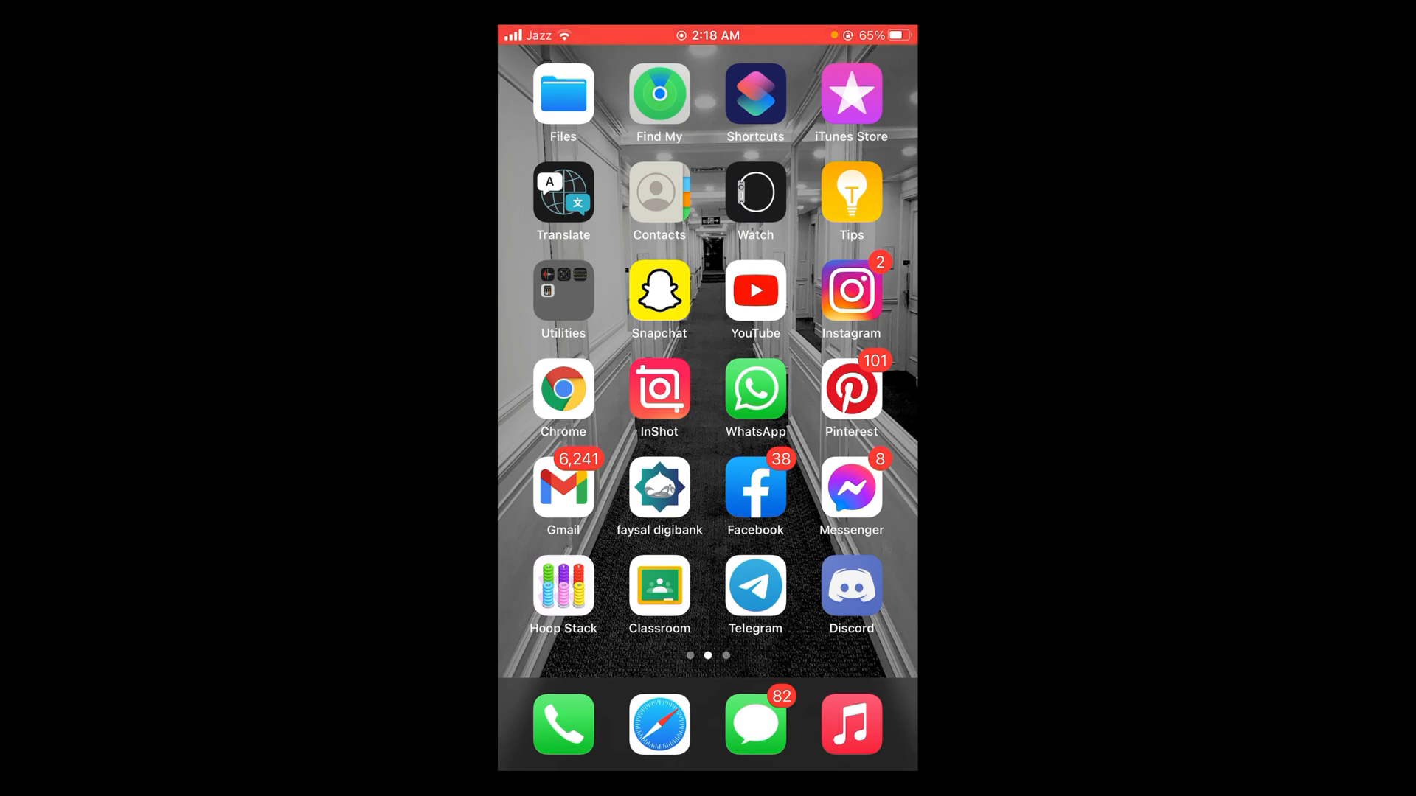
Search Google in Chrome for 'copy paste fonts' using the suggested query
click(563, 392)
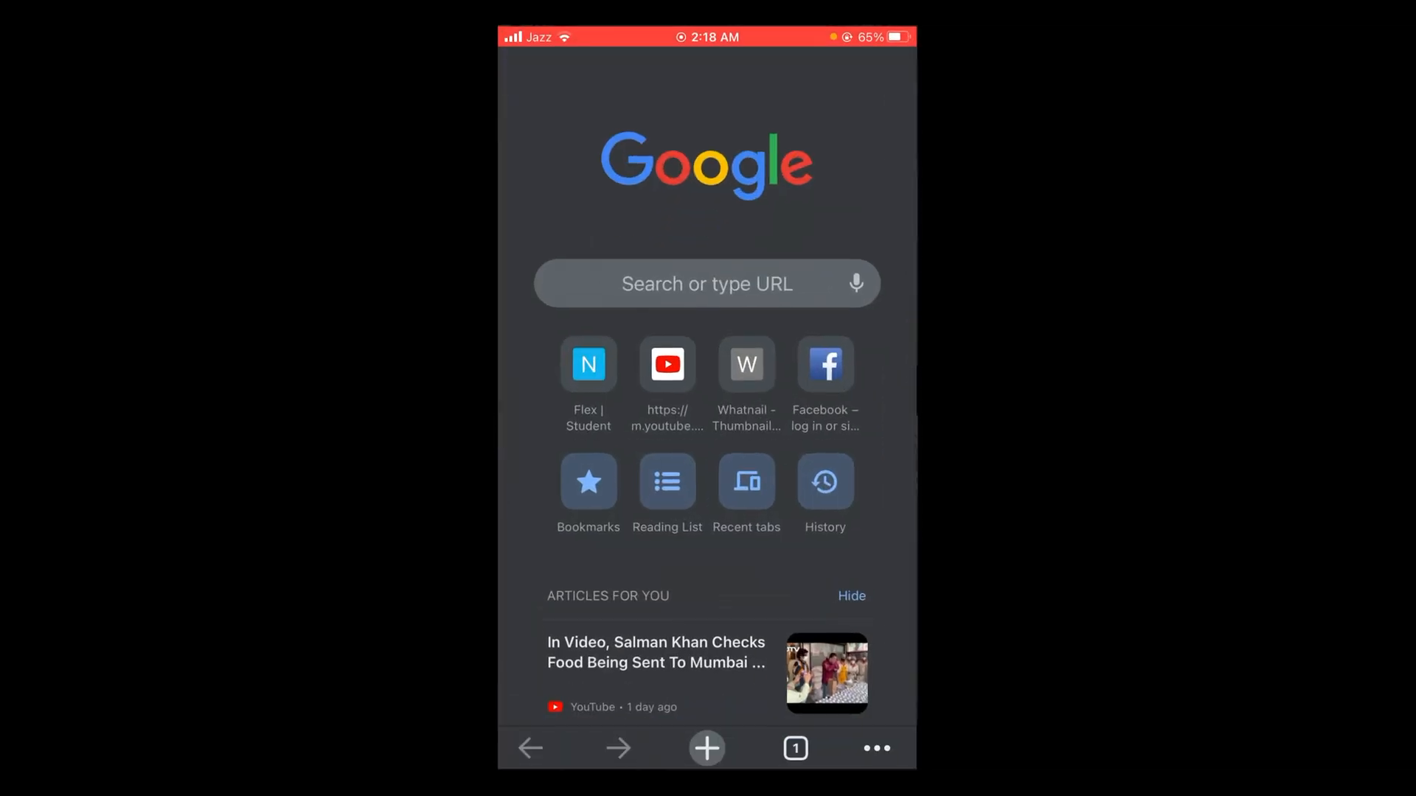
click(706, 283)
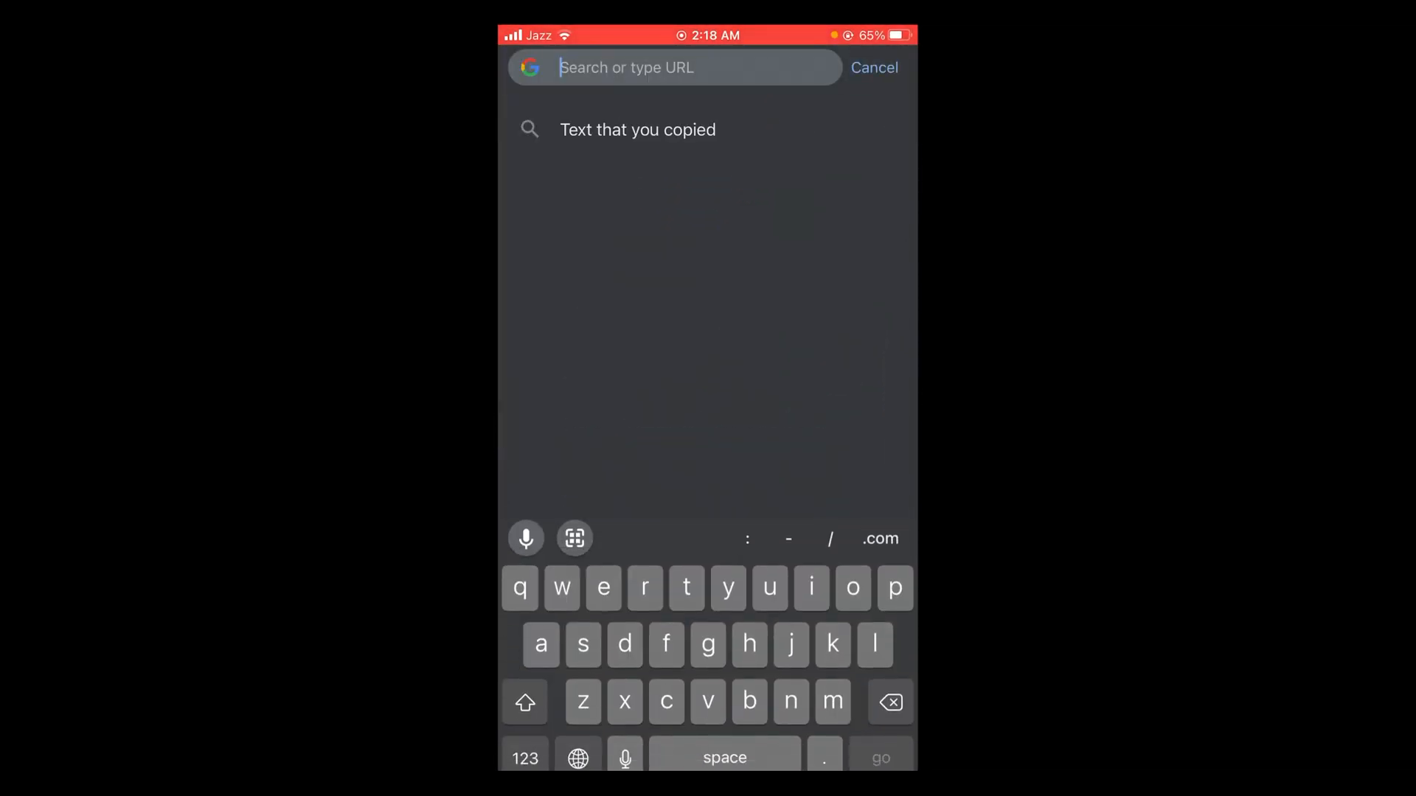
text(copy)
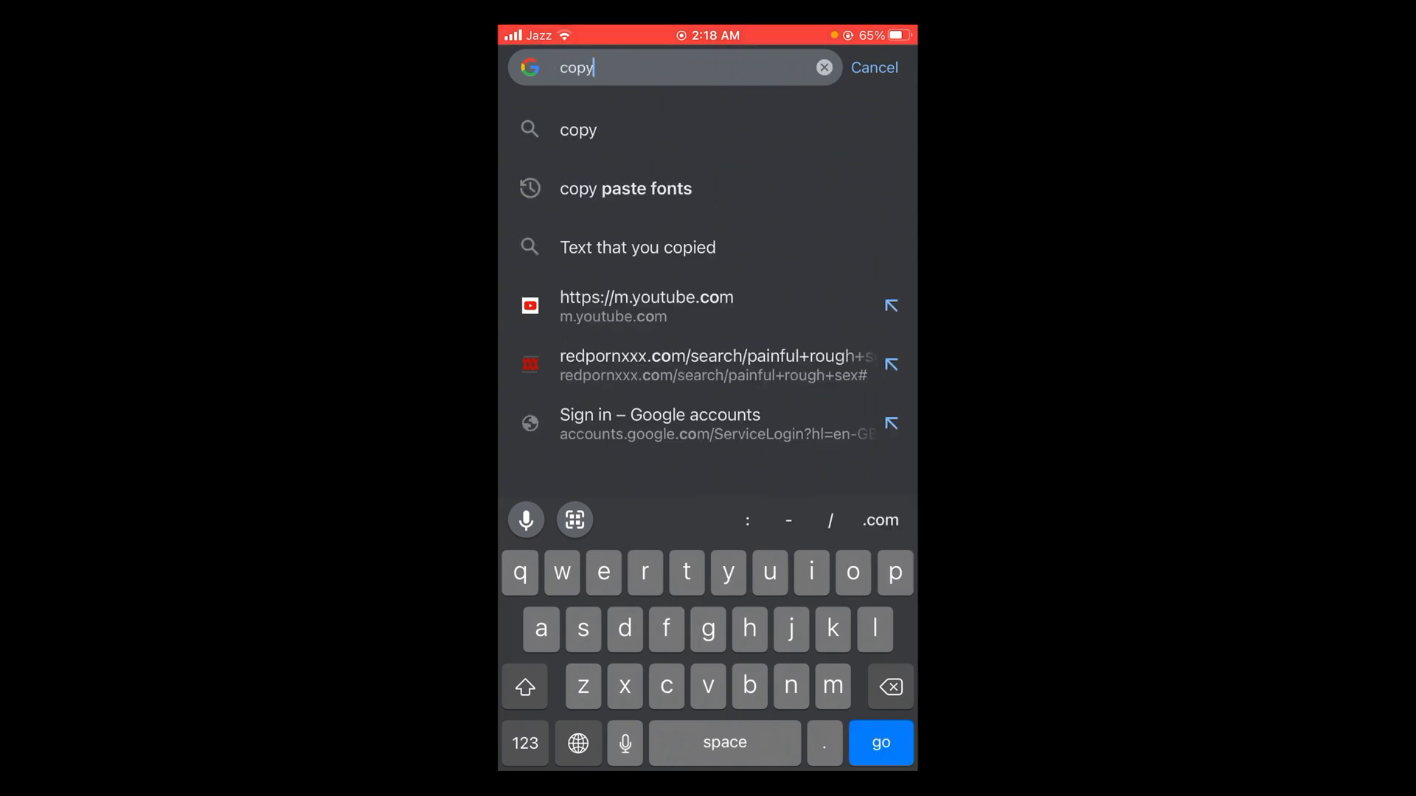
click(624, 188)
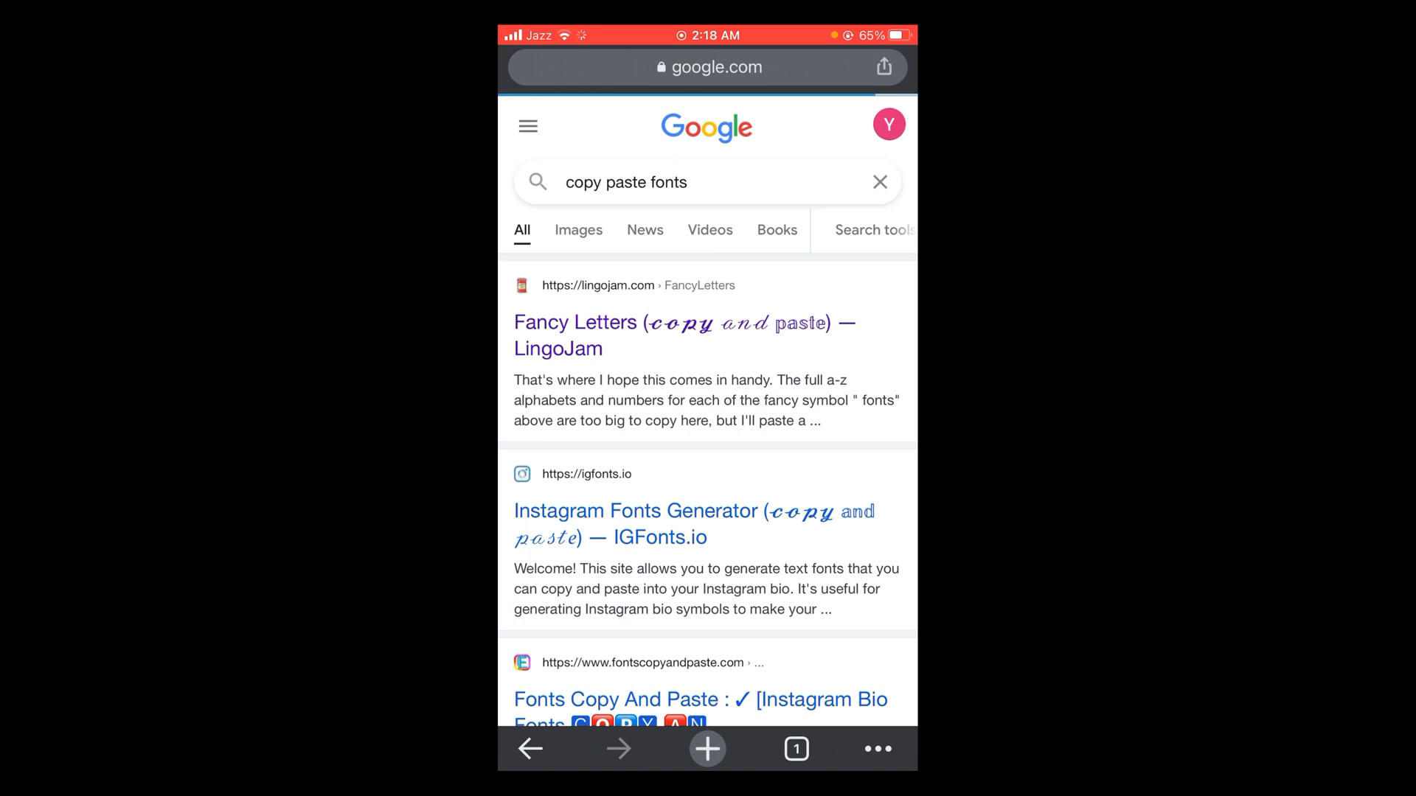
Open the 'Fancy Letters — LingoJam' result and select its Normal letters input box
click(683, 335)
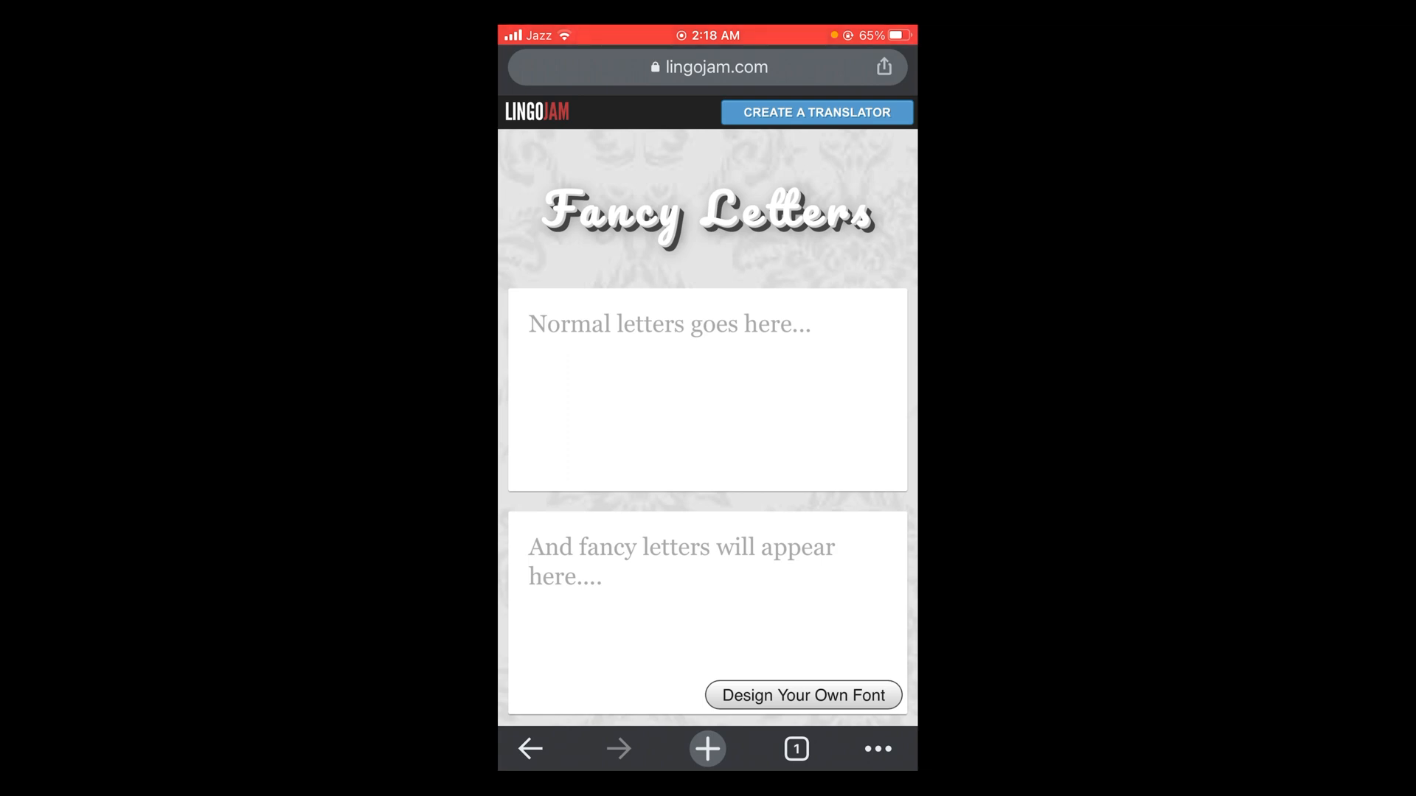
click(707, 391)
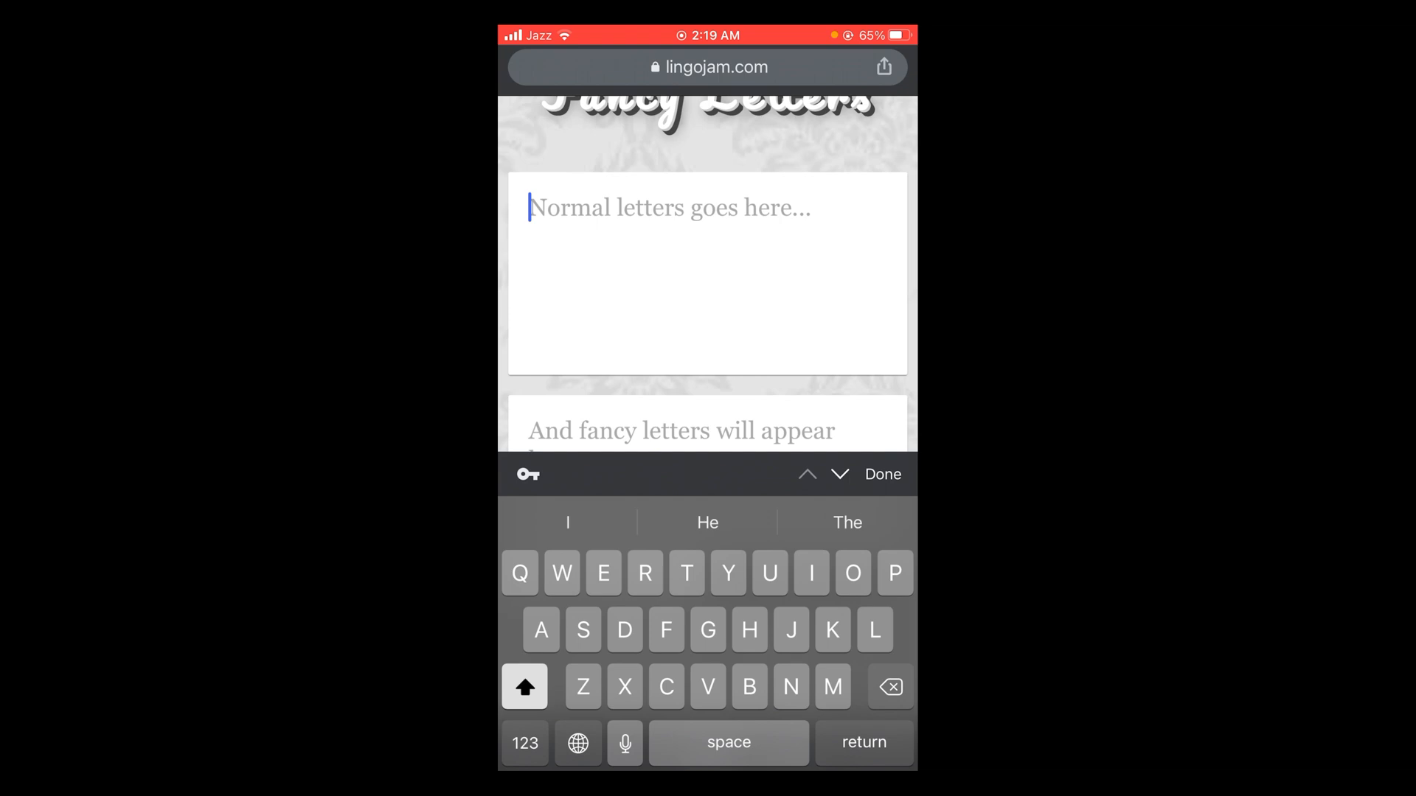
Type 'Heyy yooo' into LingoJam's Normal letters box to generate fancy styles
text(H)
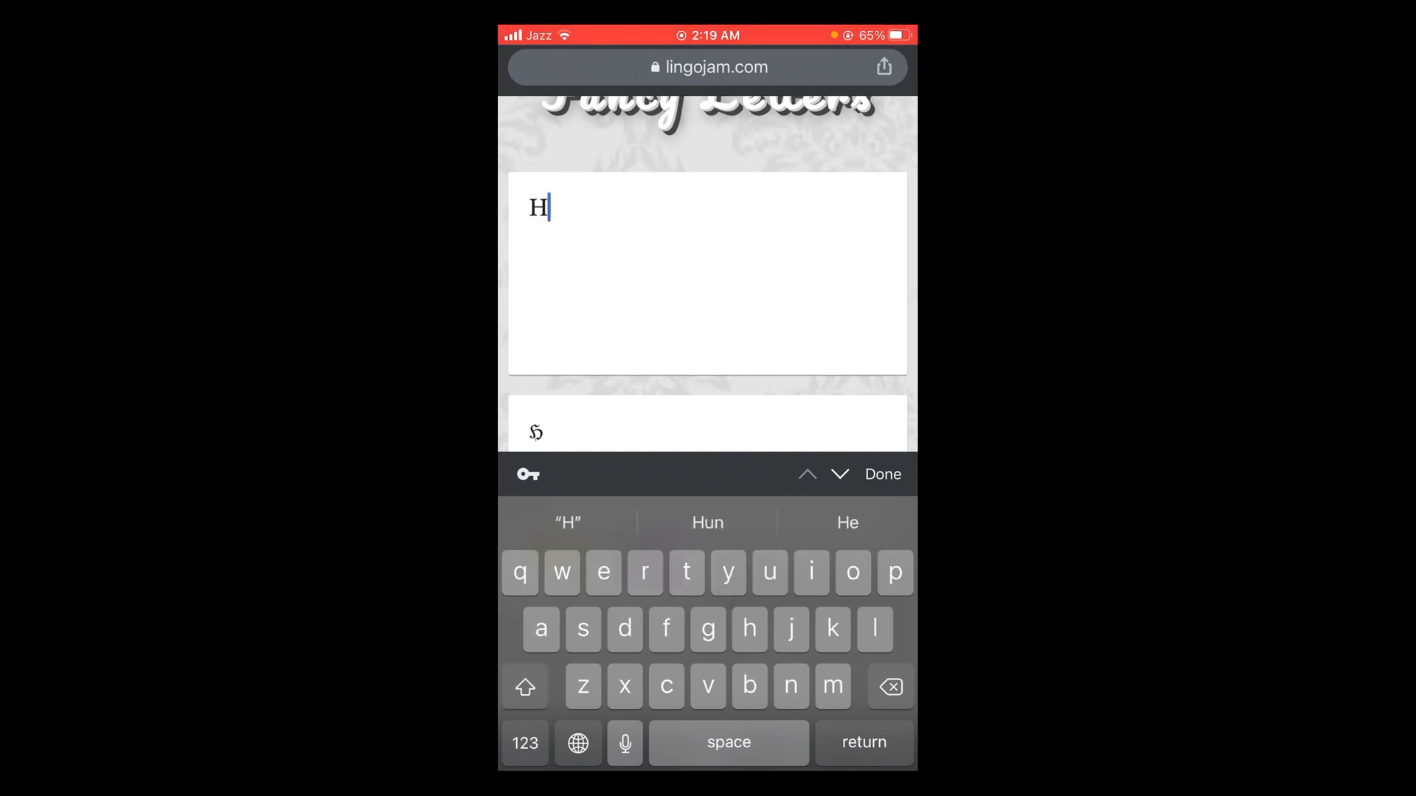
text(eyy)
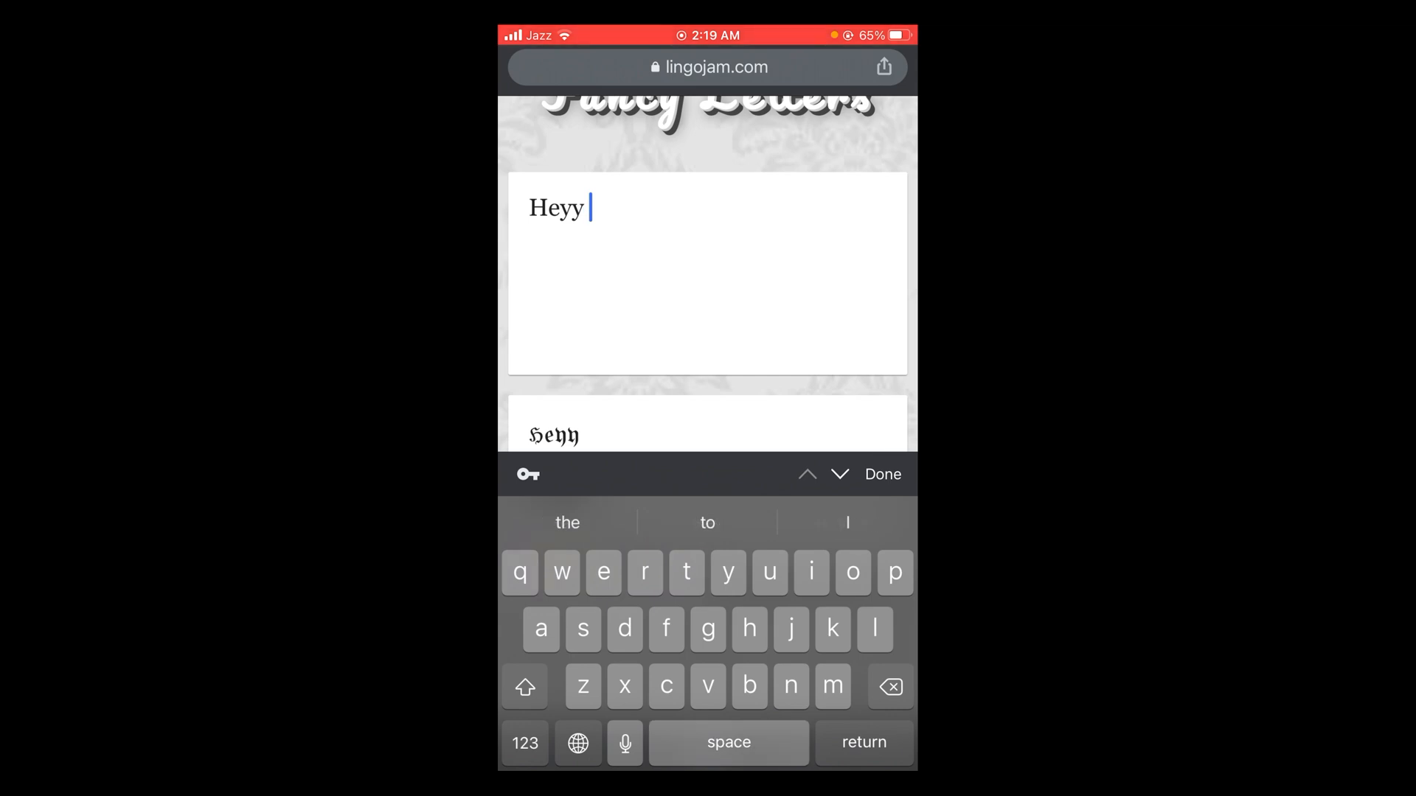
text(yo)
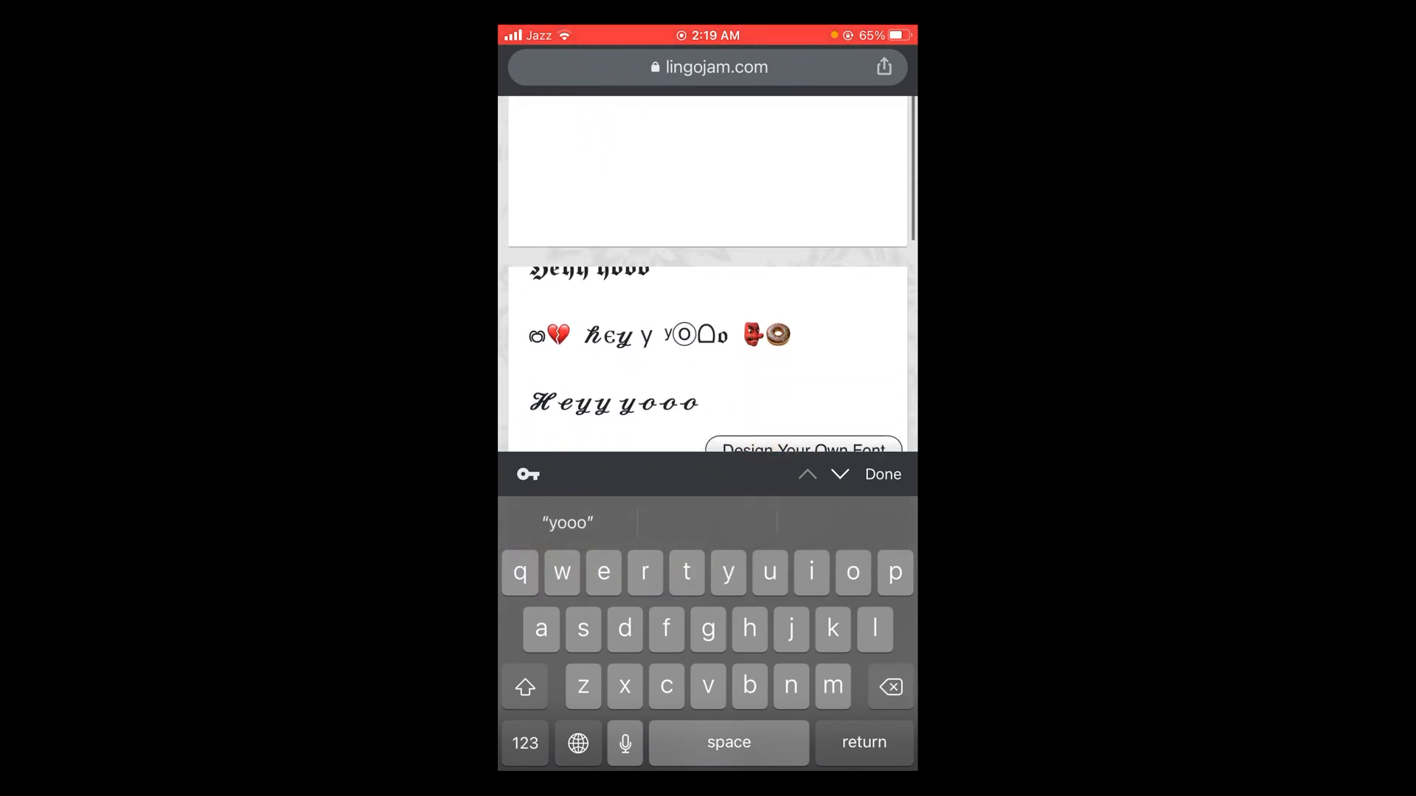
scroll(down, 3)
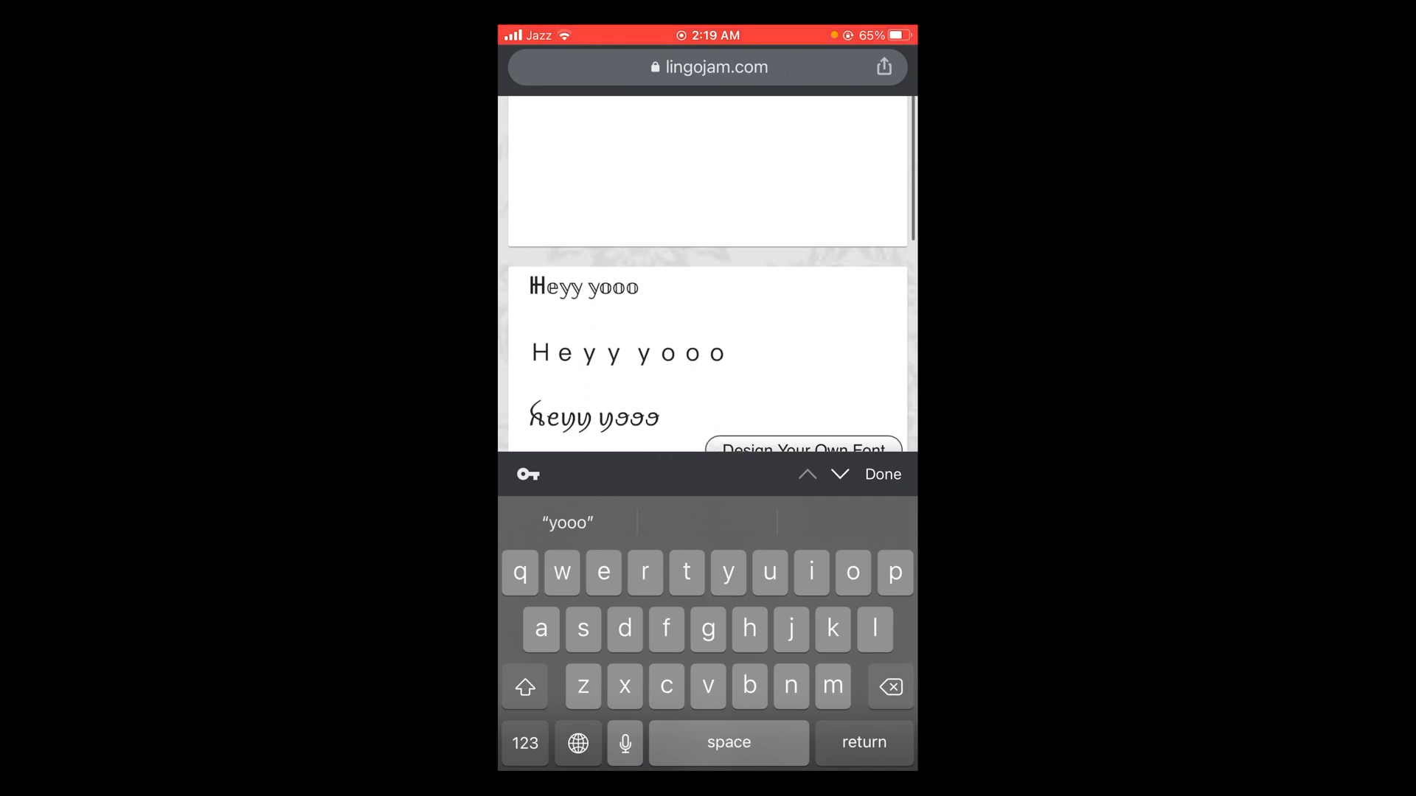
scroll(down, 3)
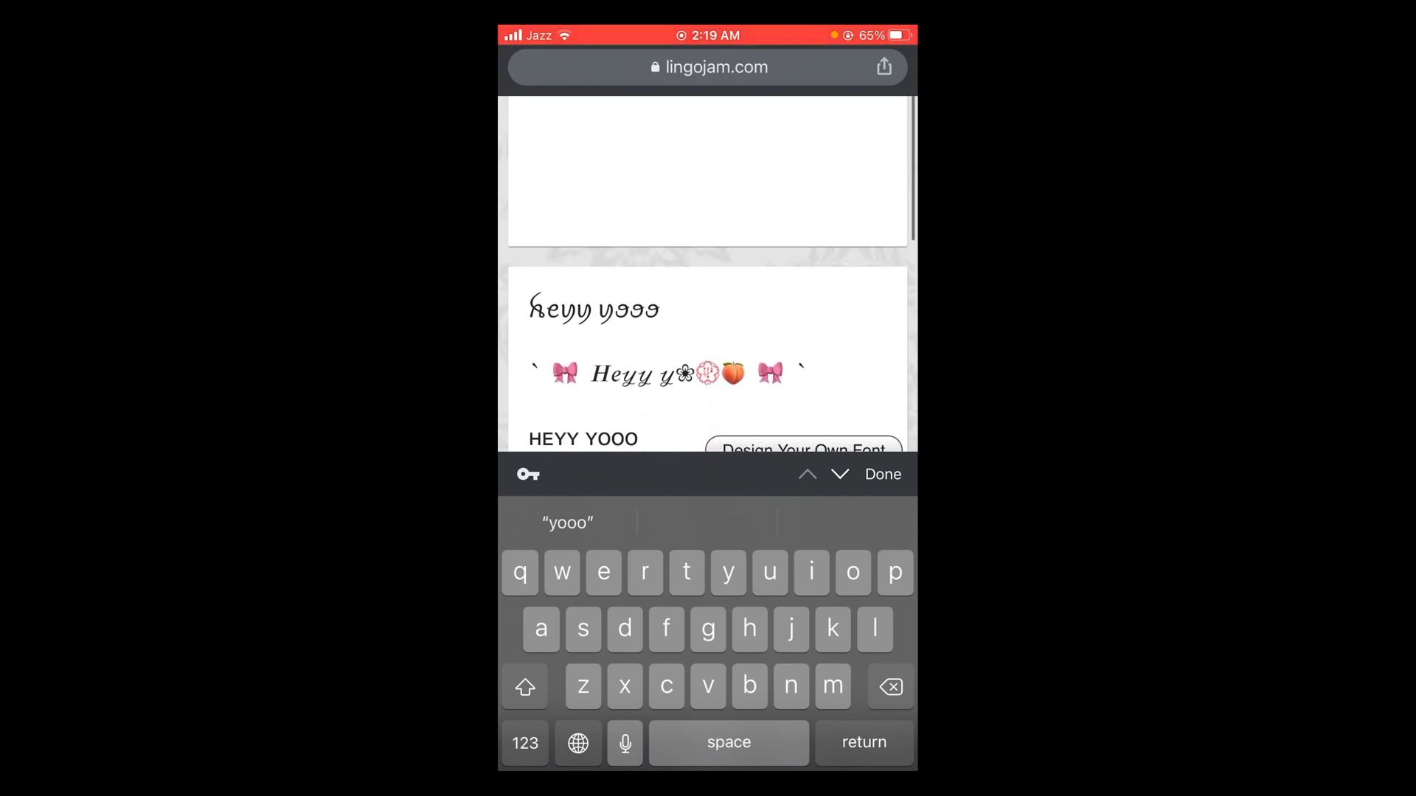
scroll(down, 3)
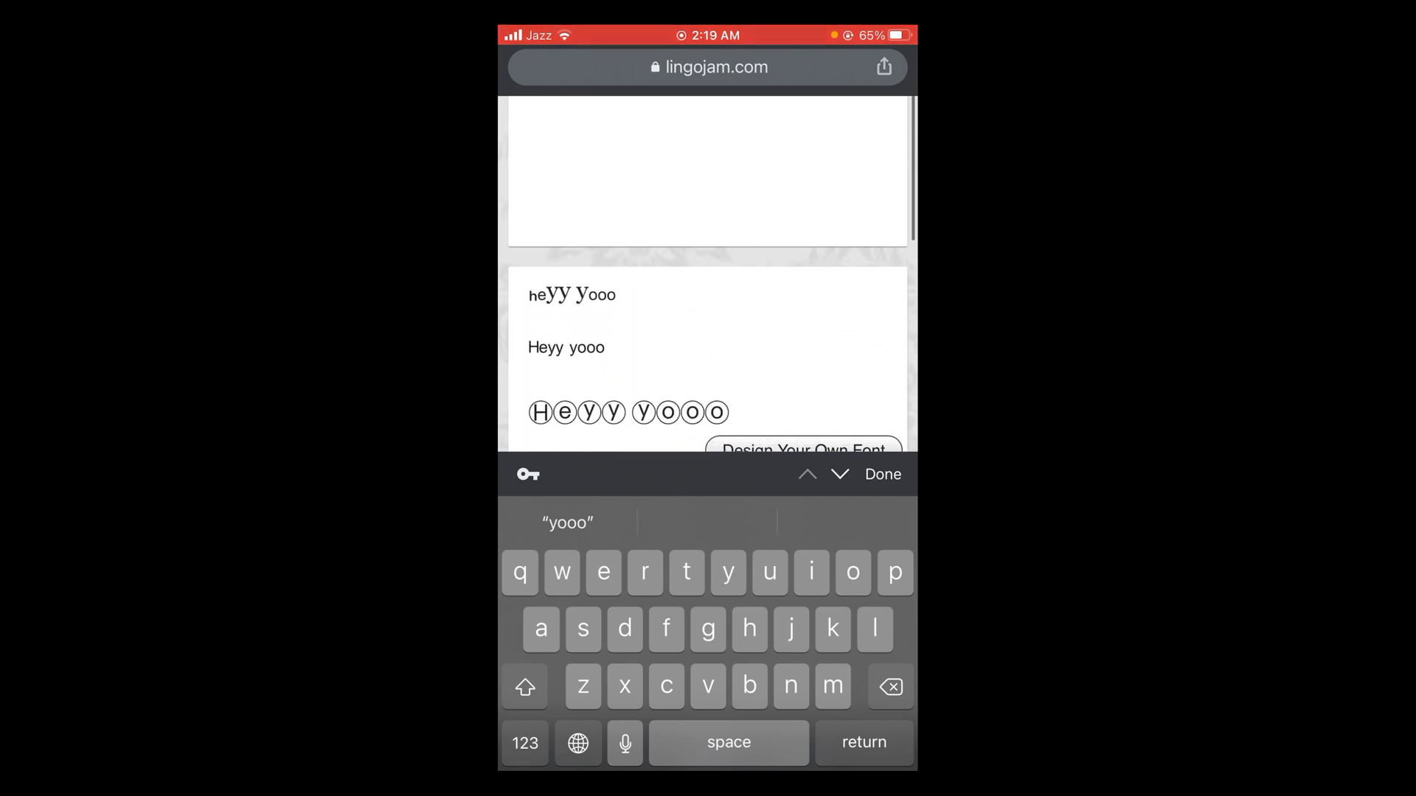
scroll(down, 3)
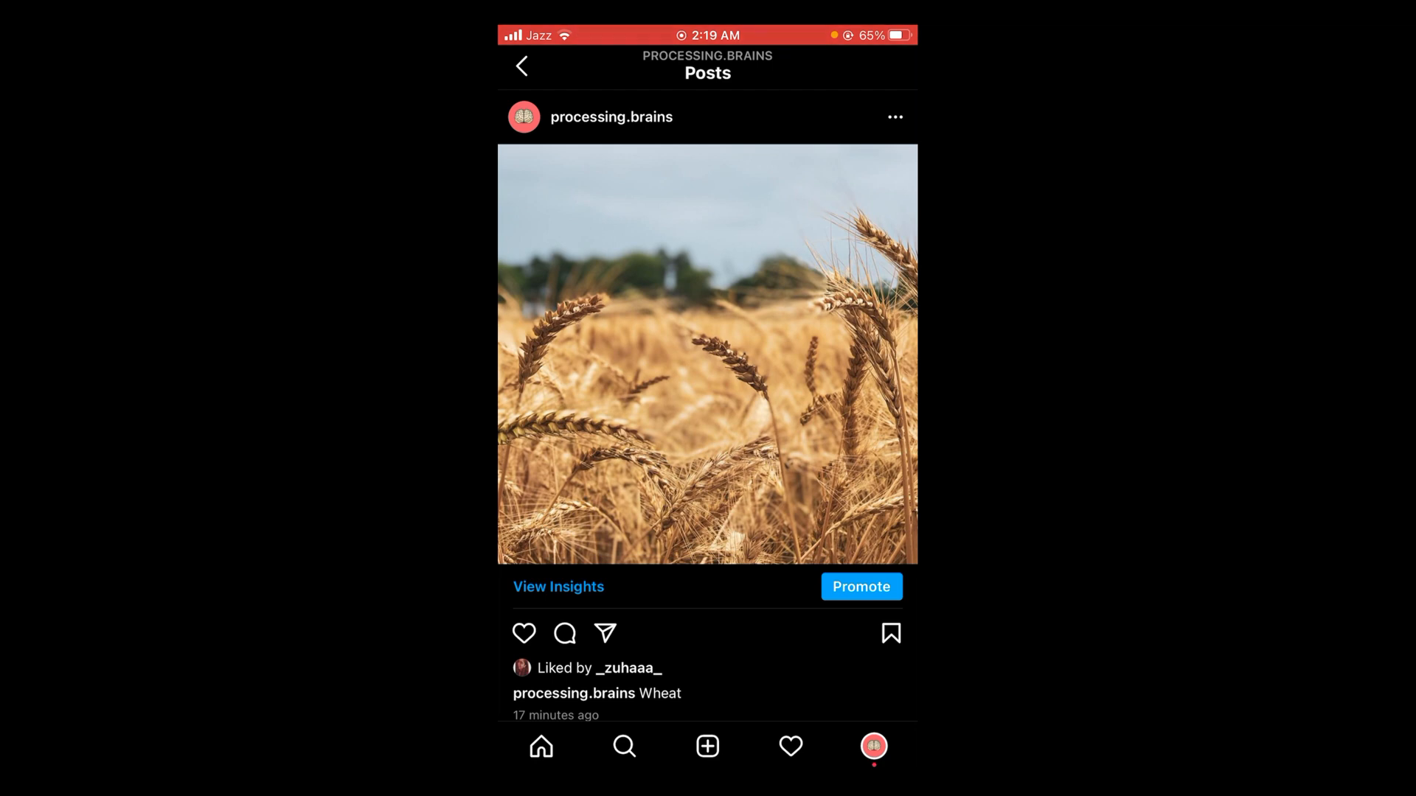
Edit the wheat post, paste 'ⱧɆɎɎ ɎØØØ' over the 'Wheat' caption, and save
click(894, 116)
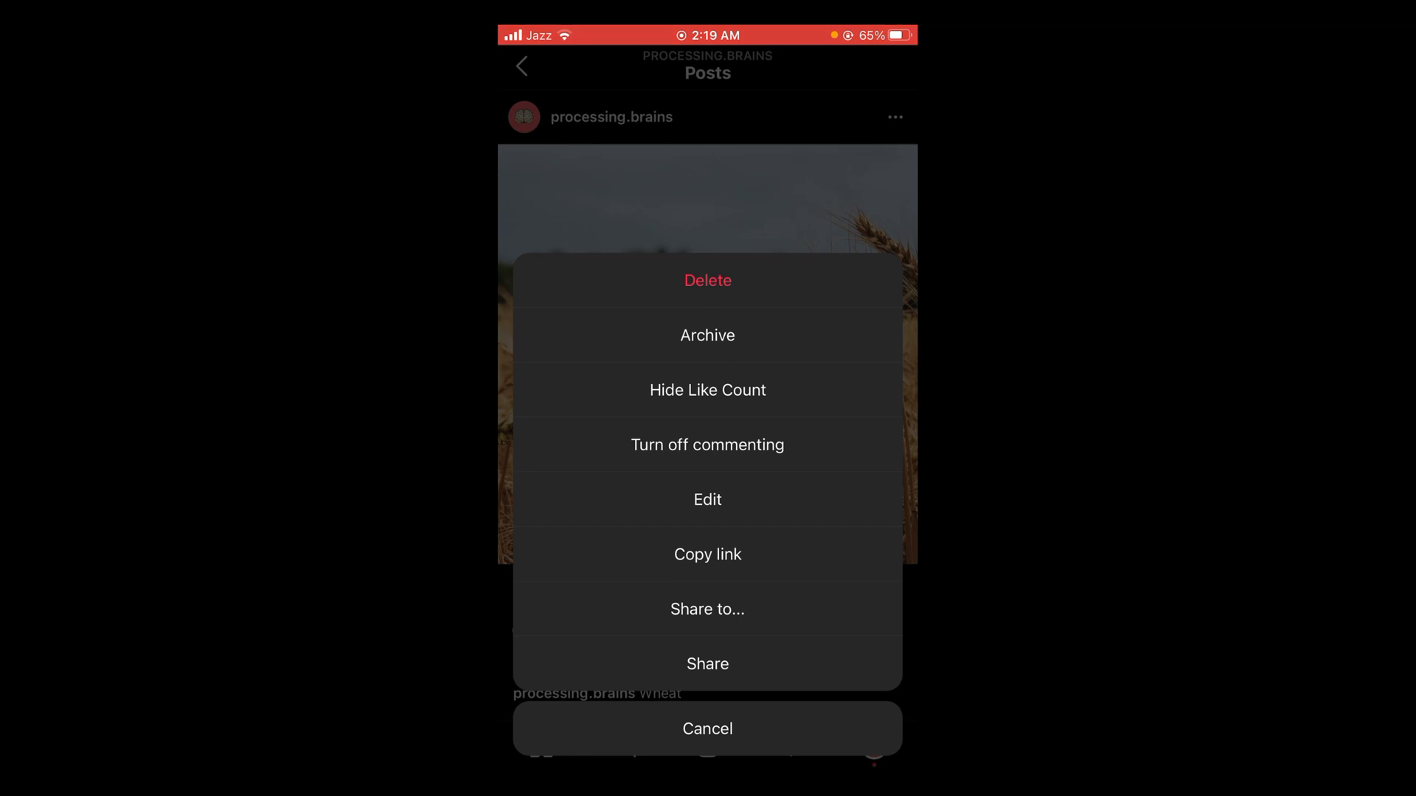
click(707, 499)
text(HEYY YØØØ)
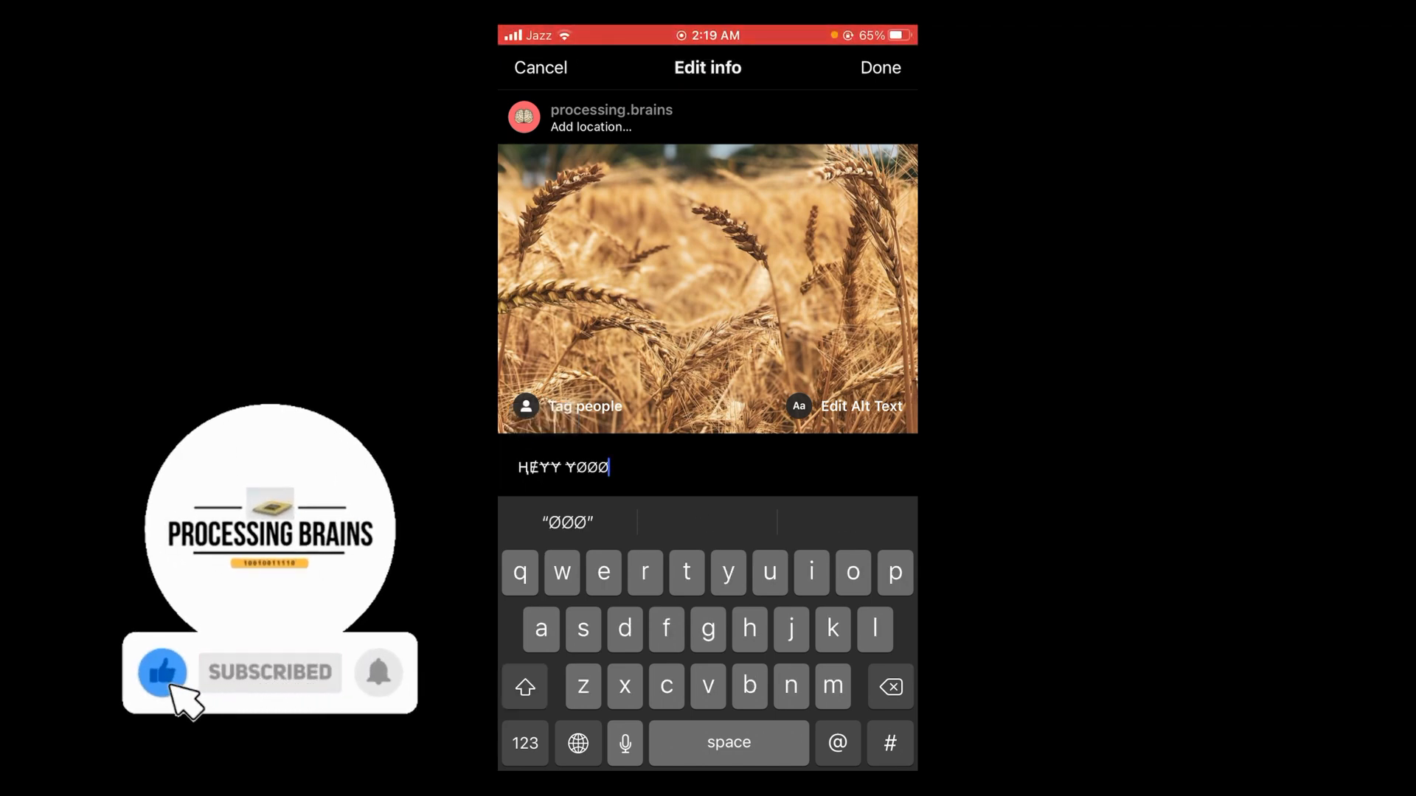
click(378, 671)
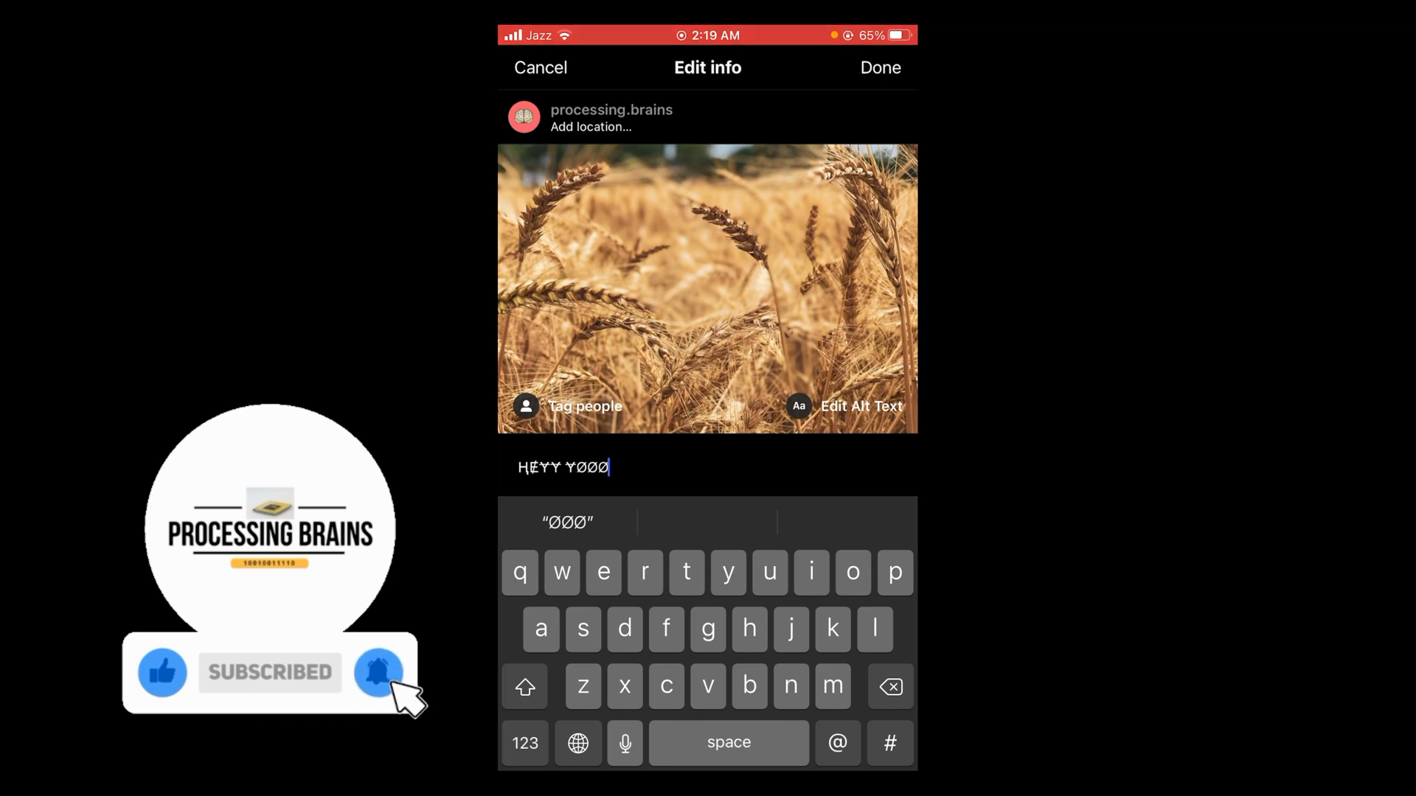
click(879, 67)
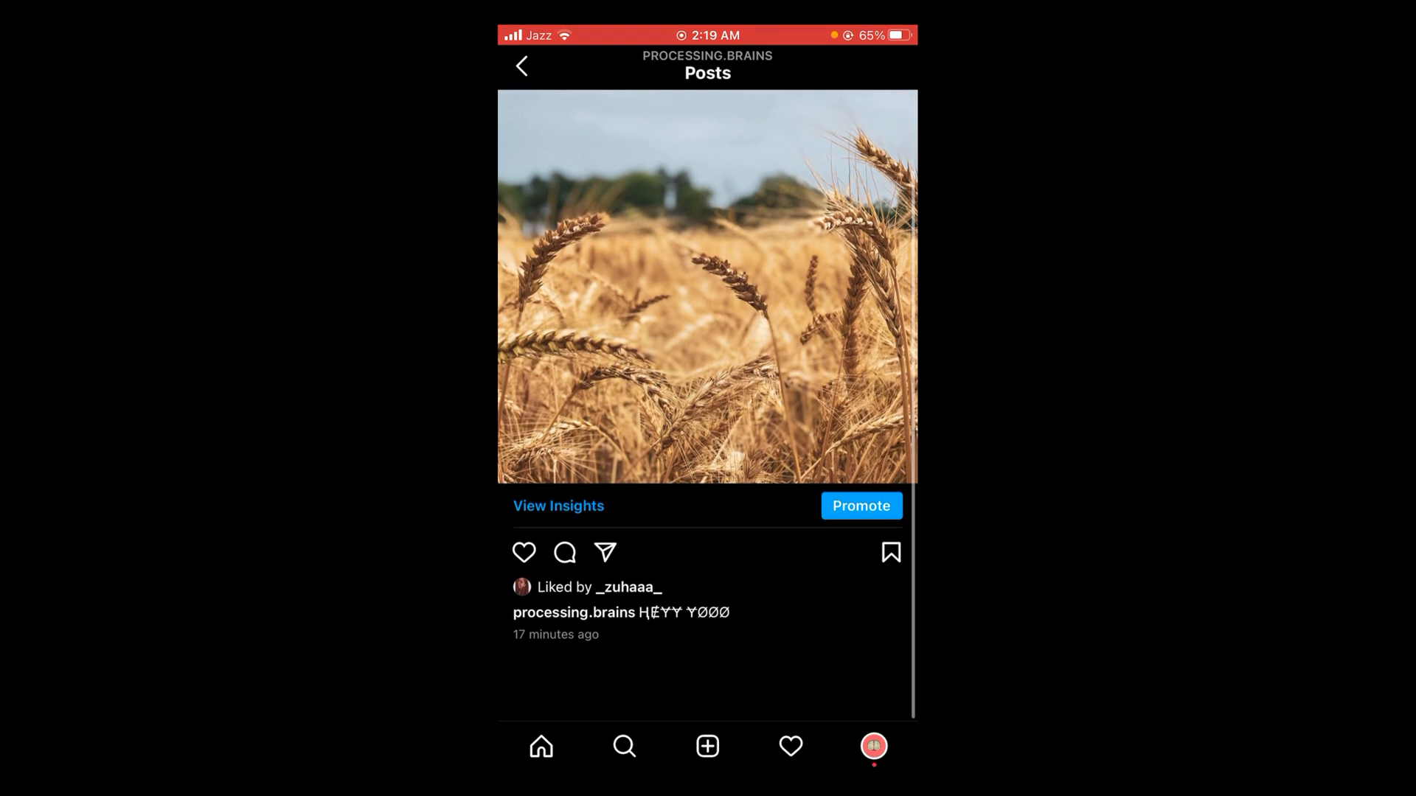
scroll(down, 3)
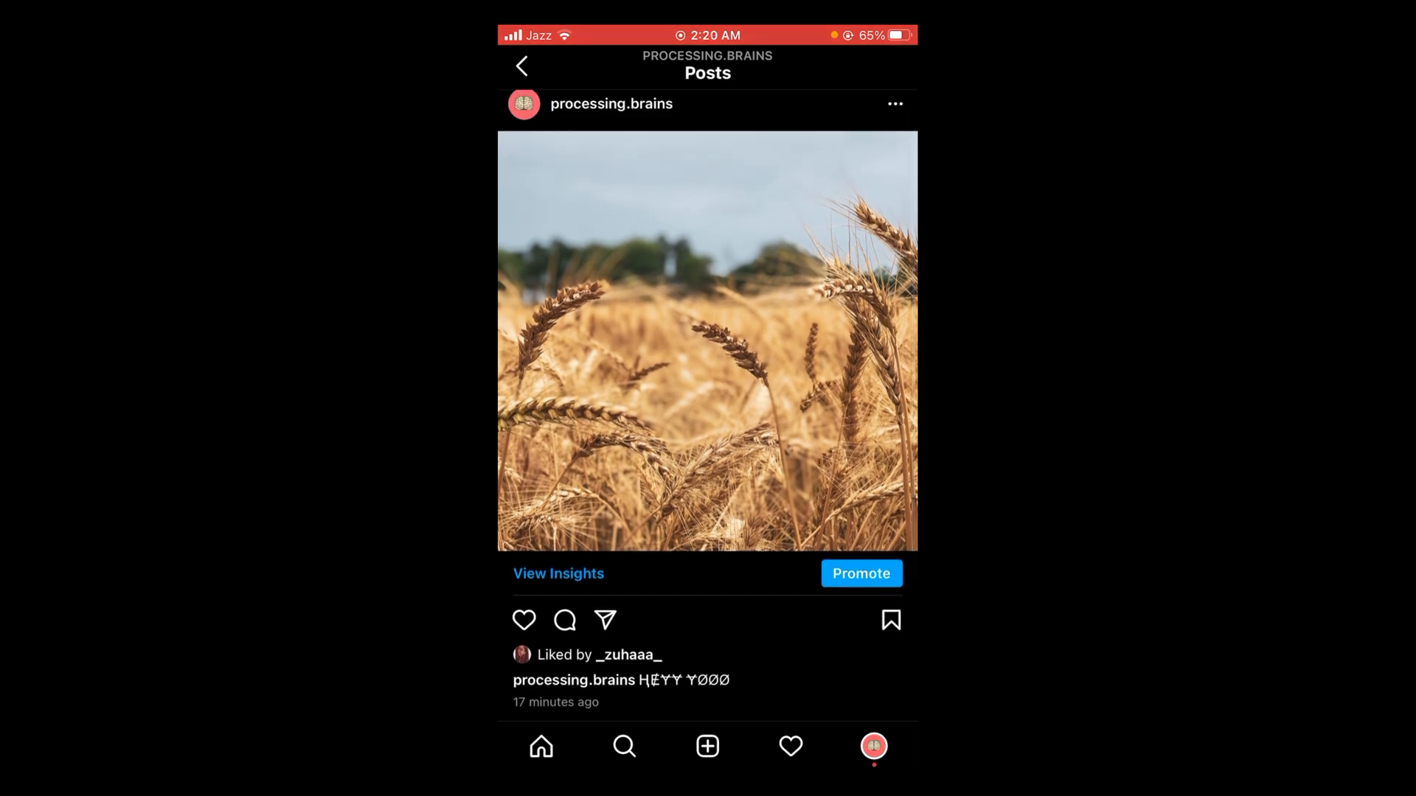